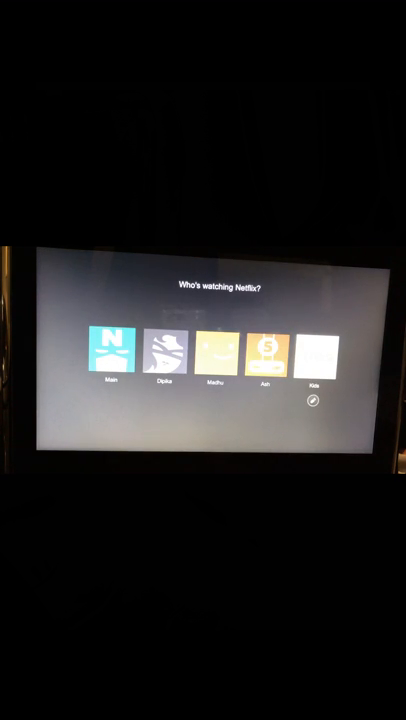
Choose the Kids profile on 'Who's watching' so the Kids home screen with Llama Llama opens
{"action": "left_click", "coordinate": [316, 350]}
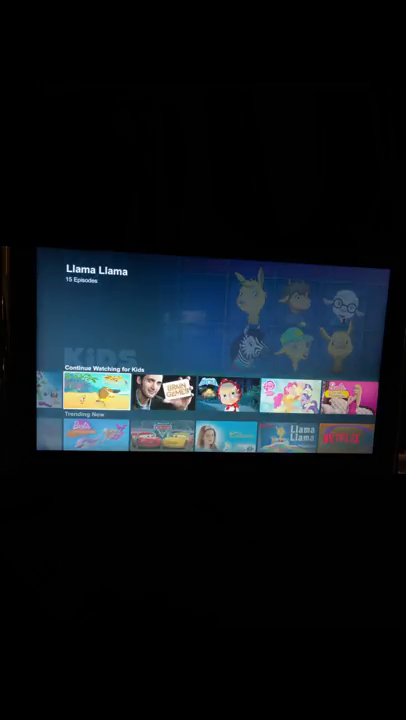